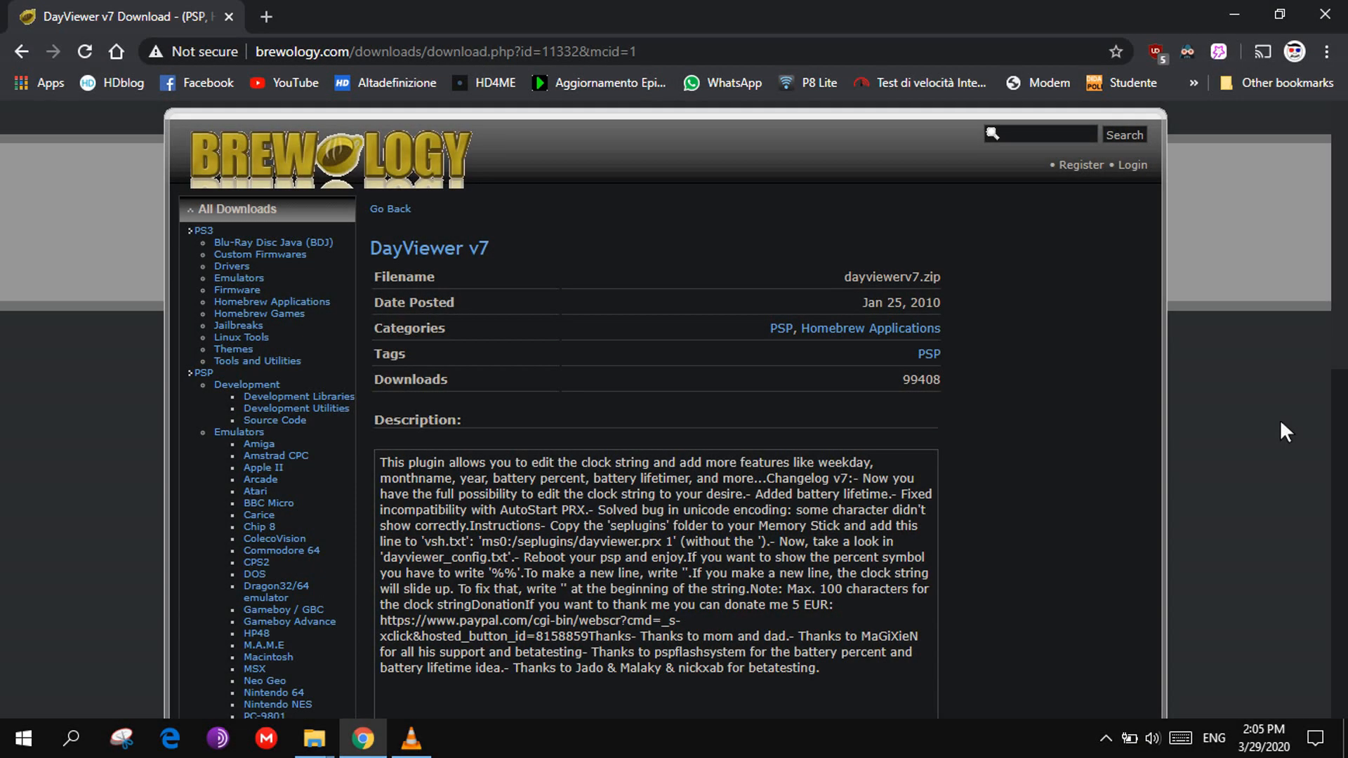
mouse_move(1080, 536)
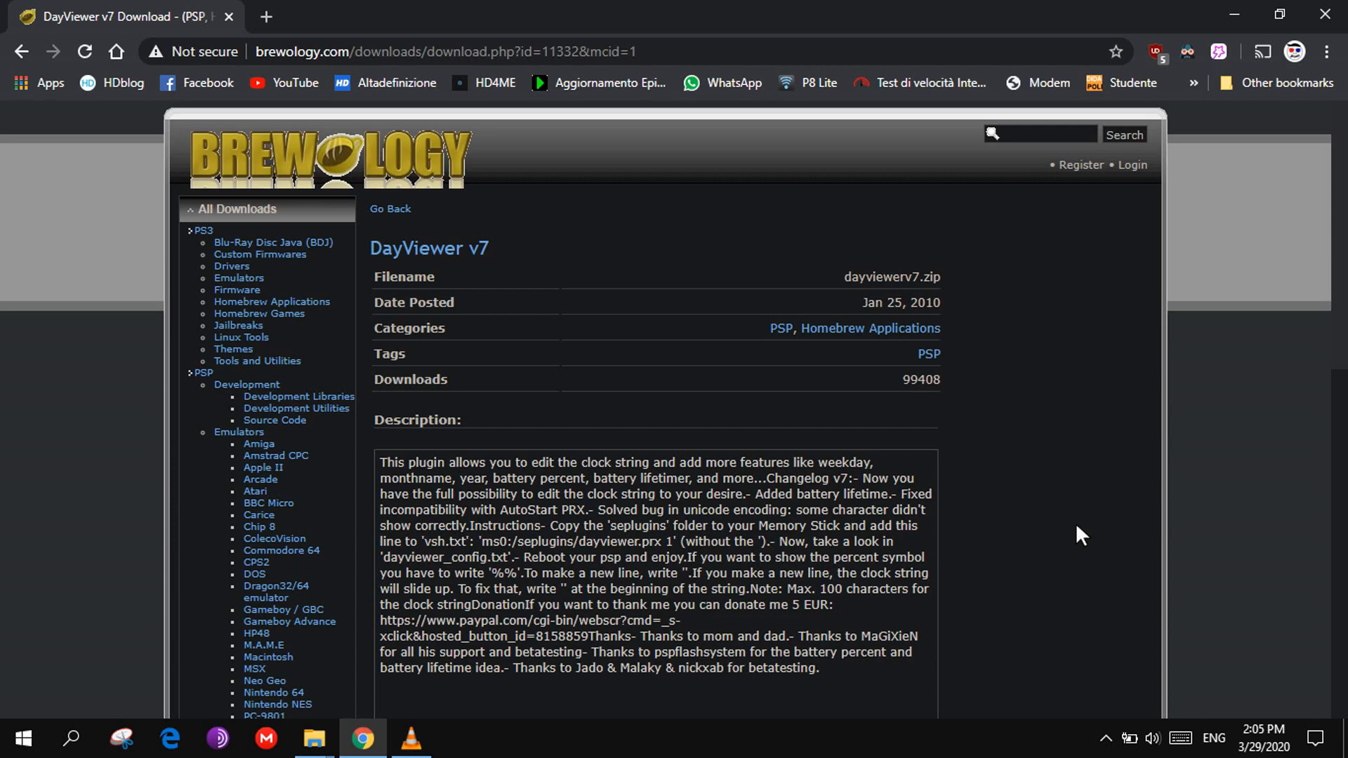
Step: Extract dayviewerv7.zip into the Downloads folder
scroll(down, 3)
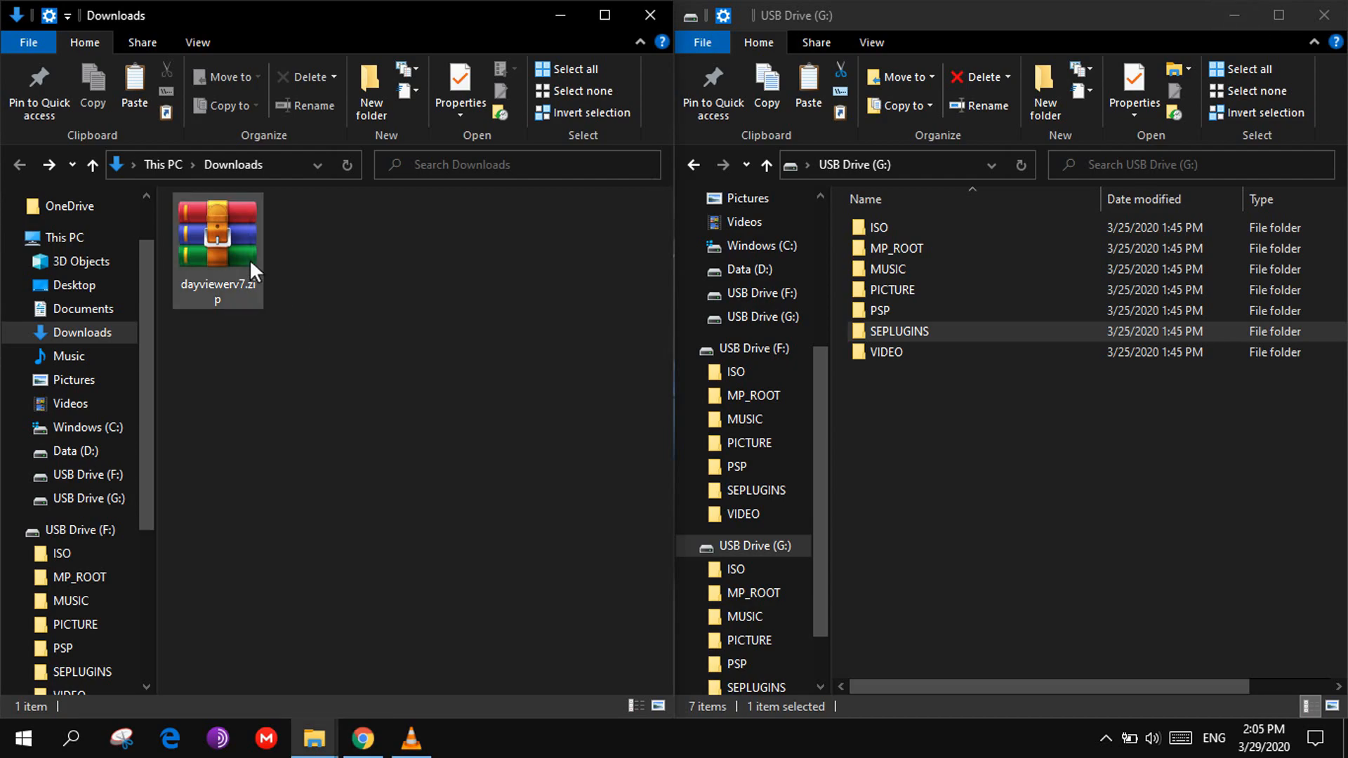
right_click(218, 233)
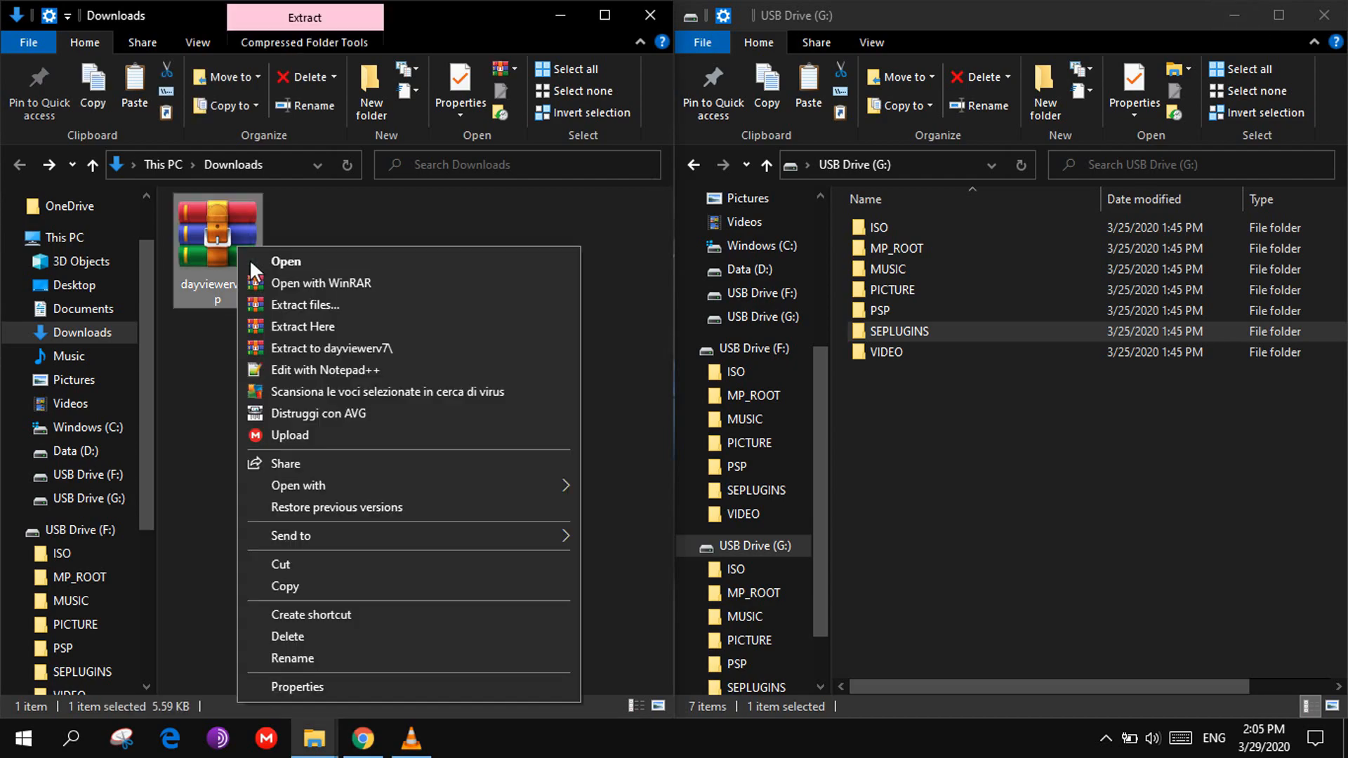
click(322, 344)
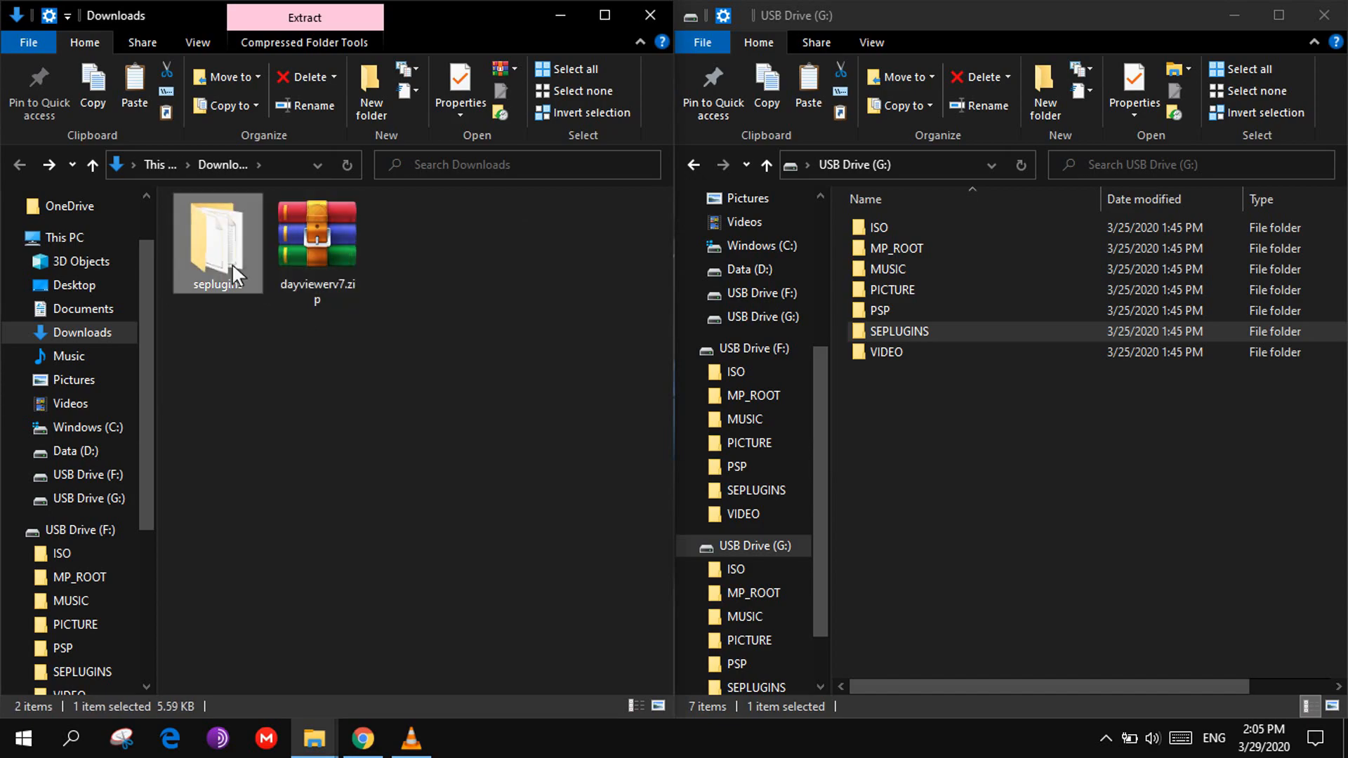
Step: Open the extracted seplugins folder, select the plugin files and open the readme
double_click(218, 228)
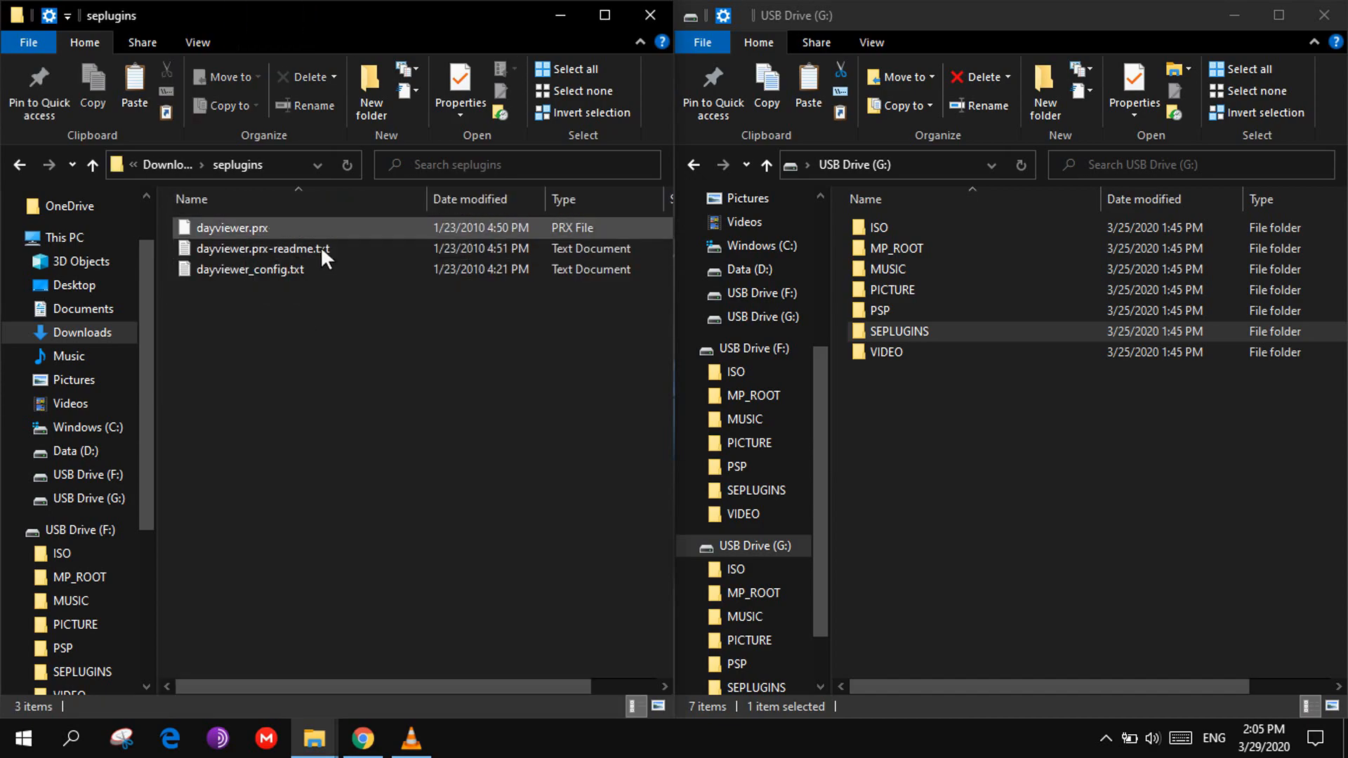
click(250, 268)
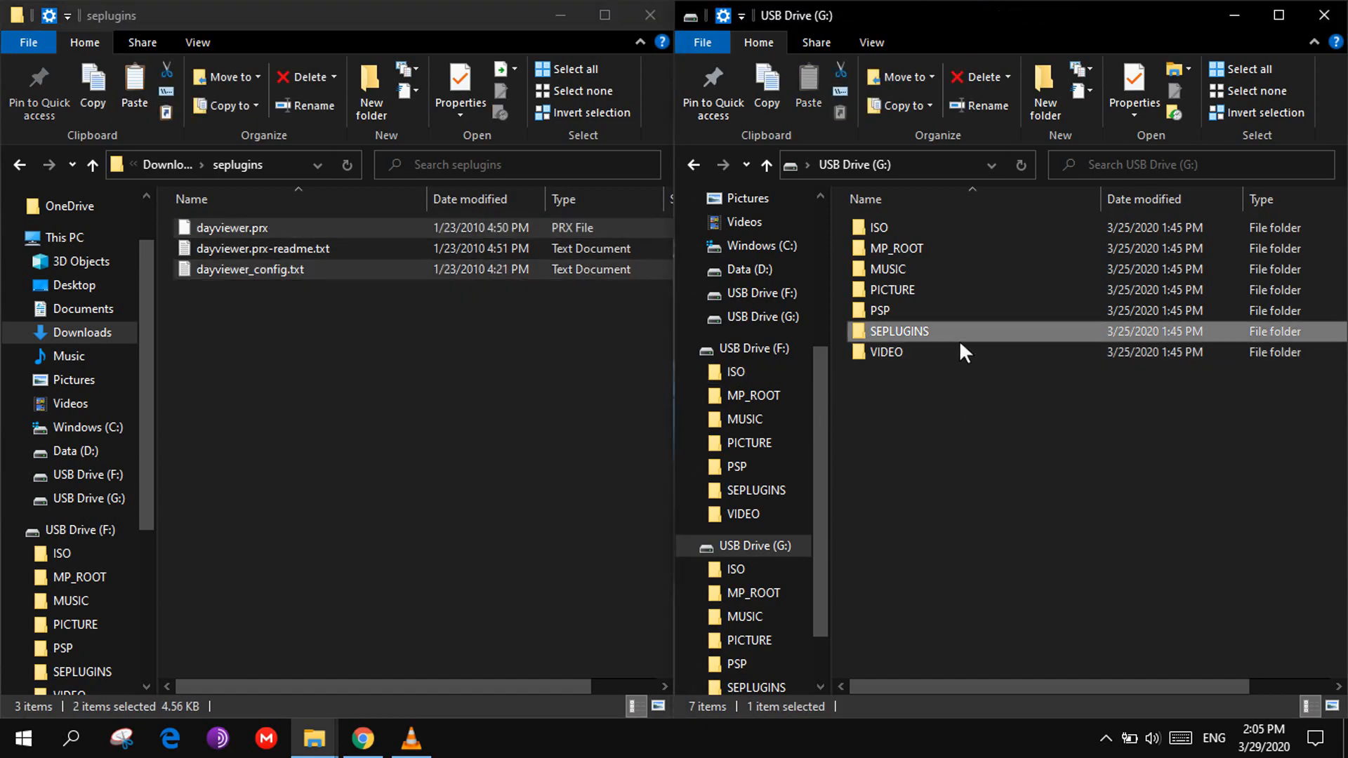
double_click(897, 331)
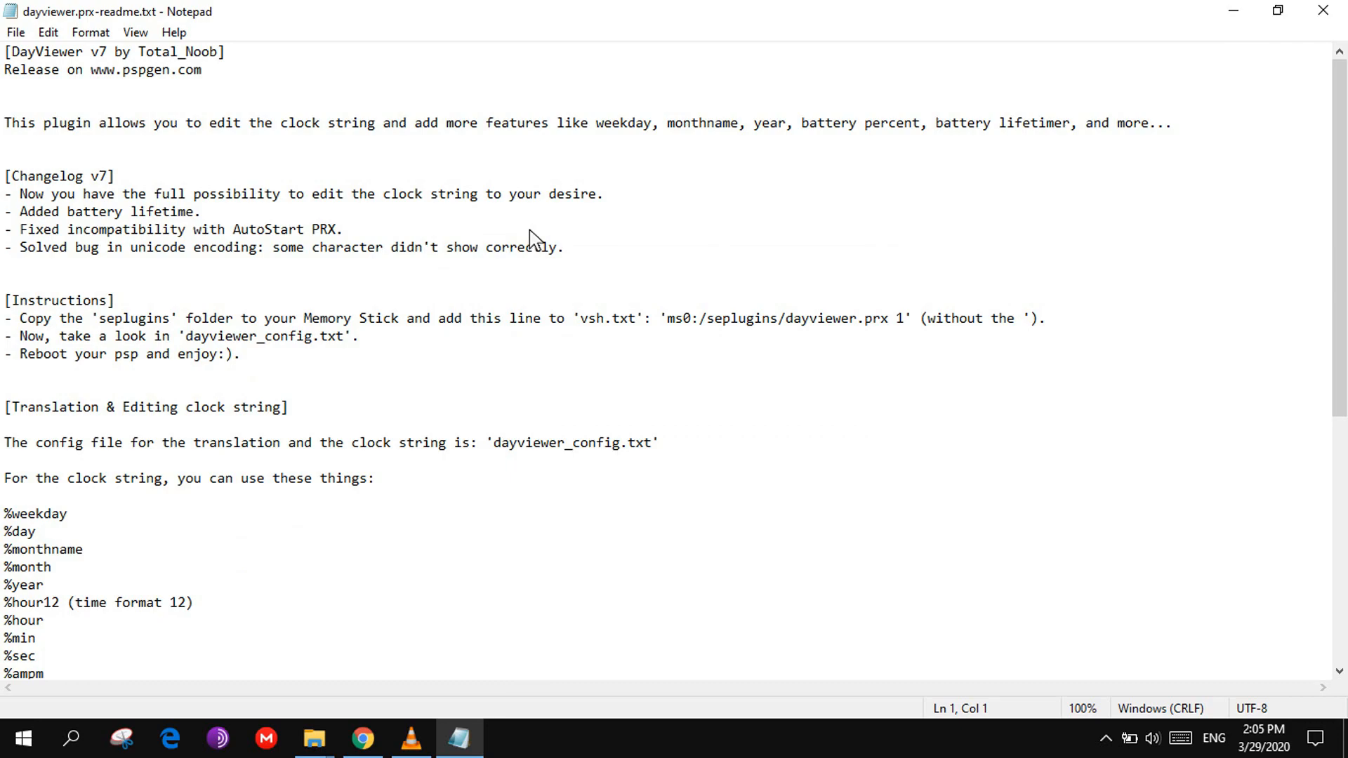
Step: Copy dayviewer.prx and dayviewer_config.txt into the drive's G:\SEPLUGINS folder
drag(677, 318, 911, 318)
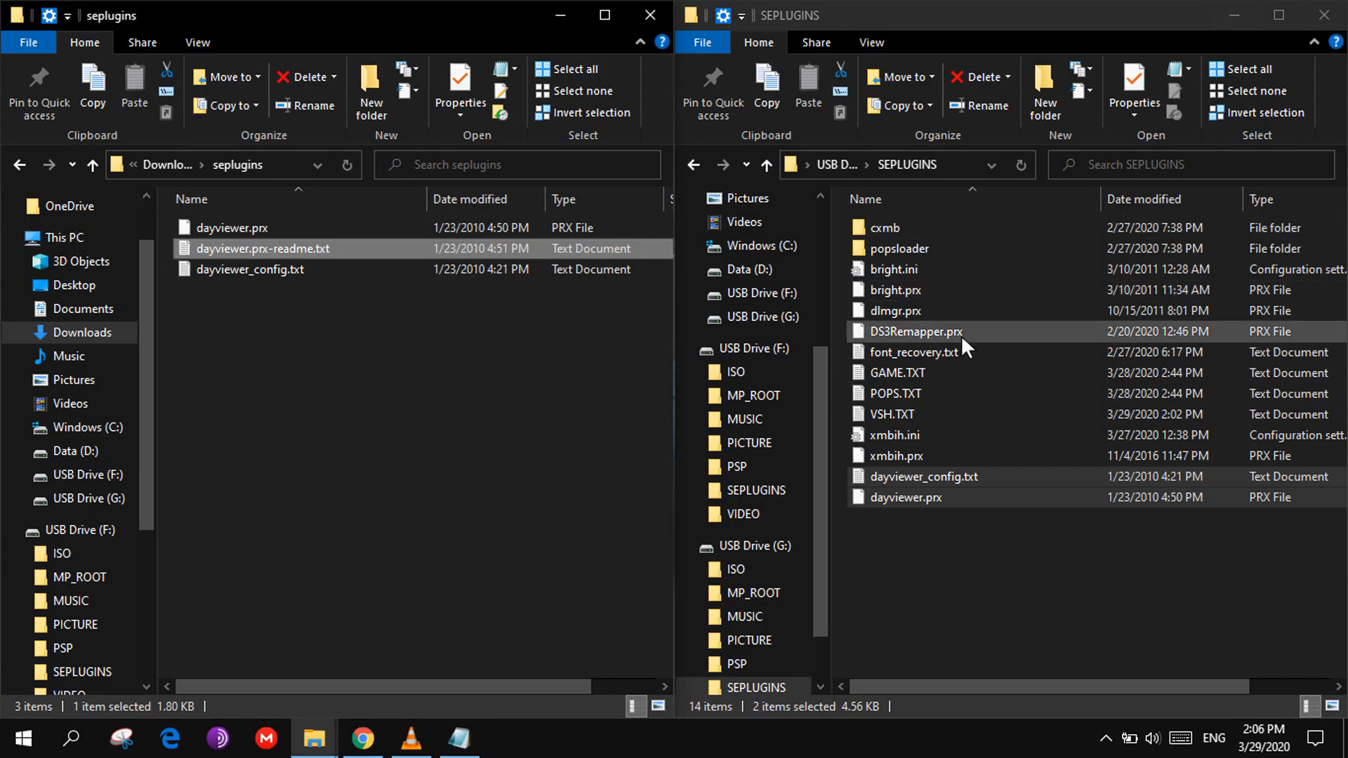
Step: Append 'ef0:/seplugins/dayviewer.prx 1' to VSH.TXT, then save and close it
double_click(892, 414)
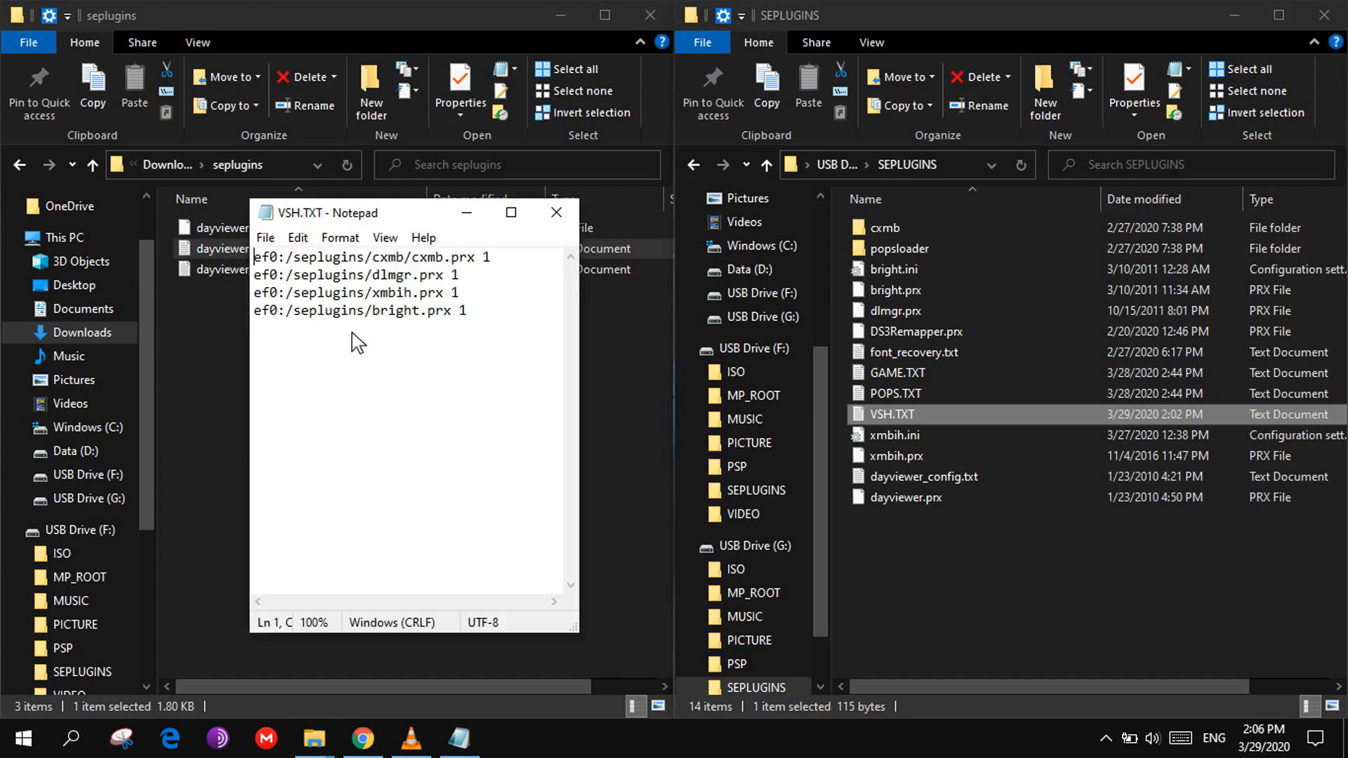
text(ms0:/seplugins/dayviewer.prx 1)
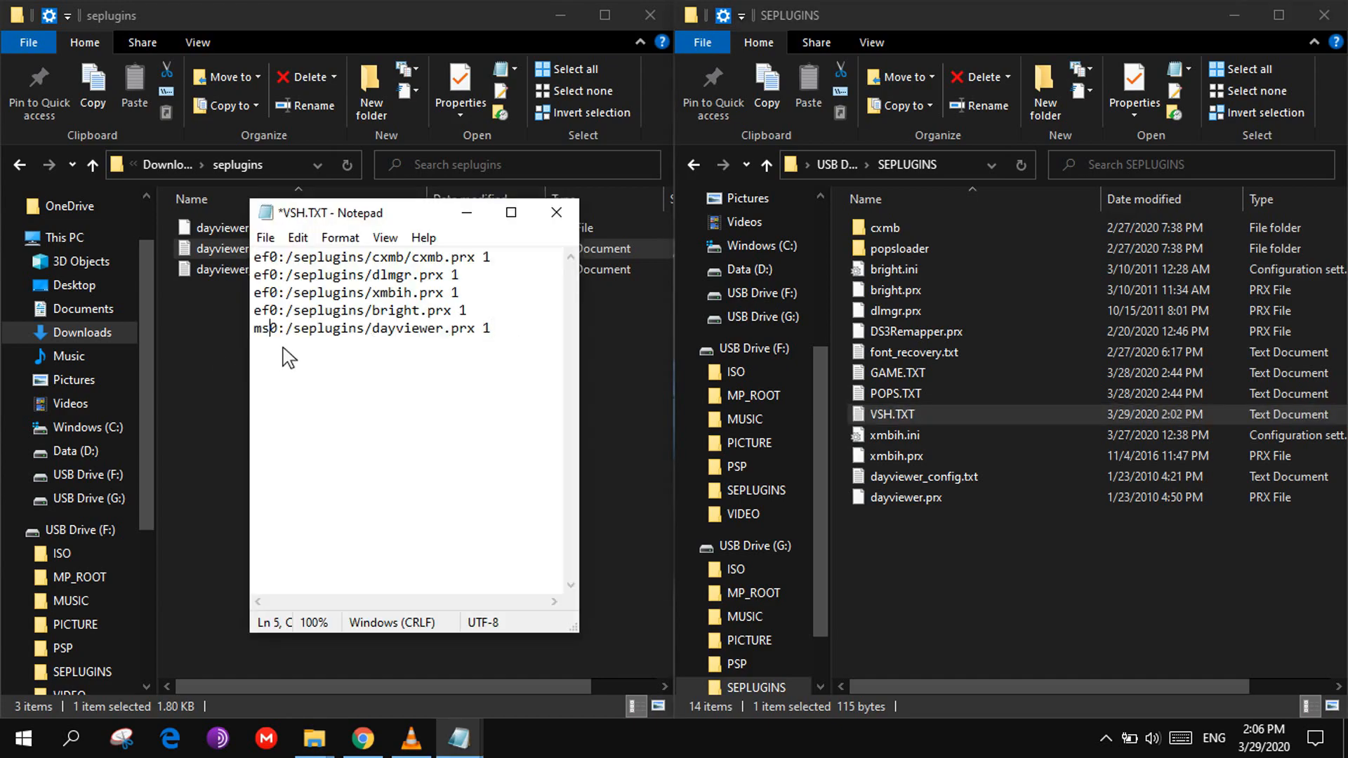
double_click(261, 329)
text(ef)
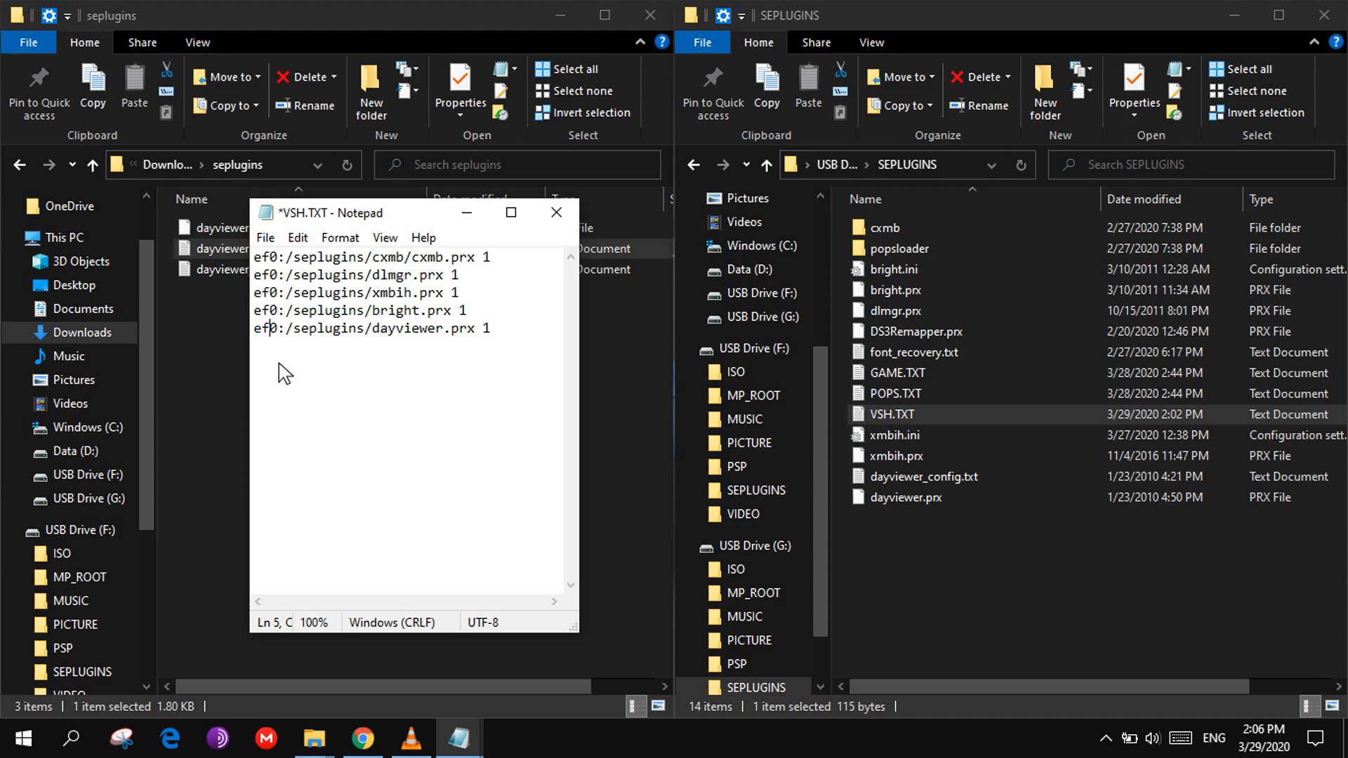
click(265, 237)
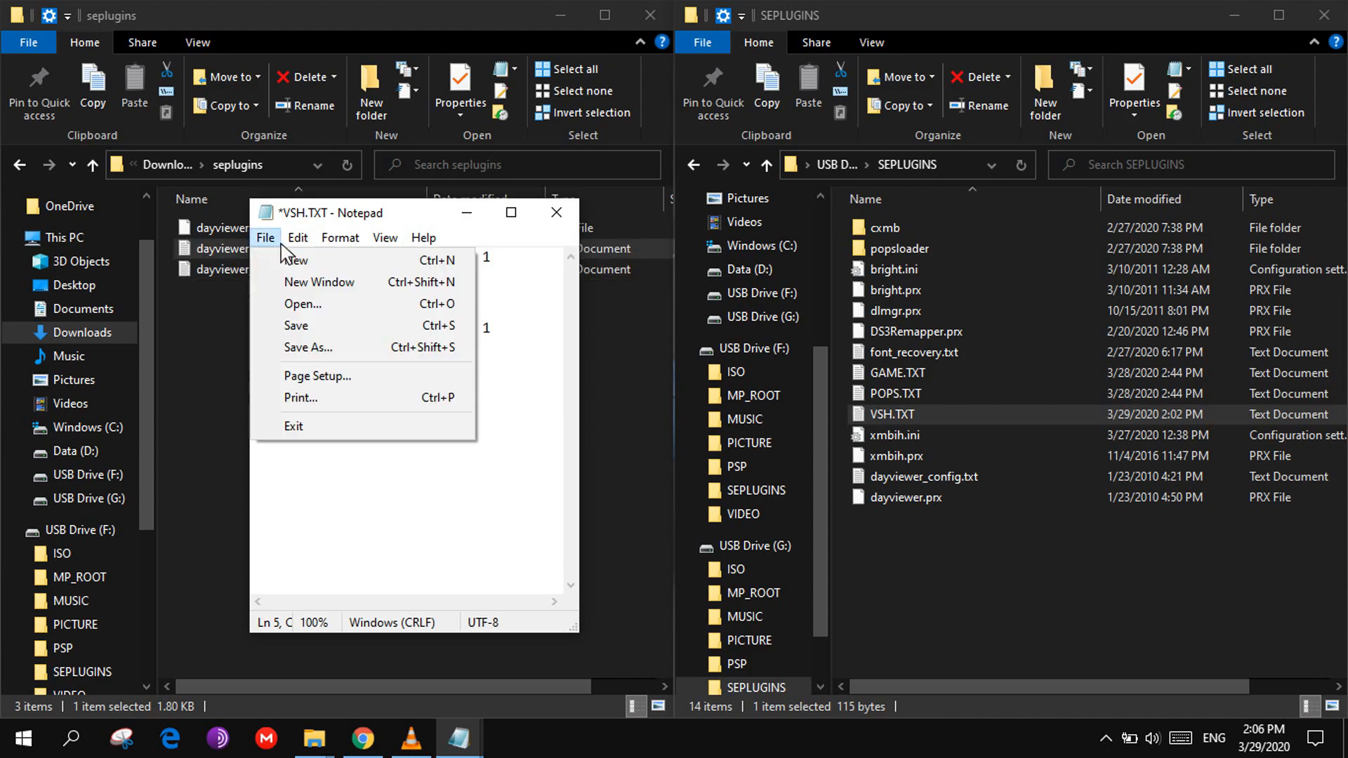
click(296, 325)
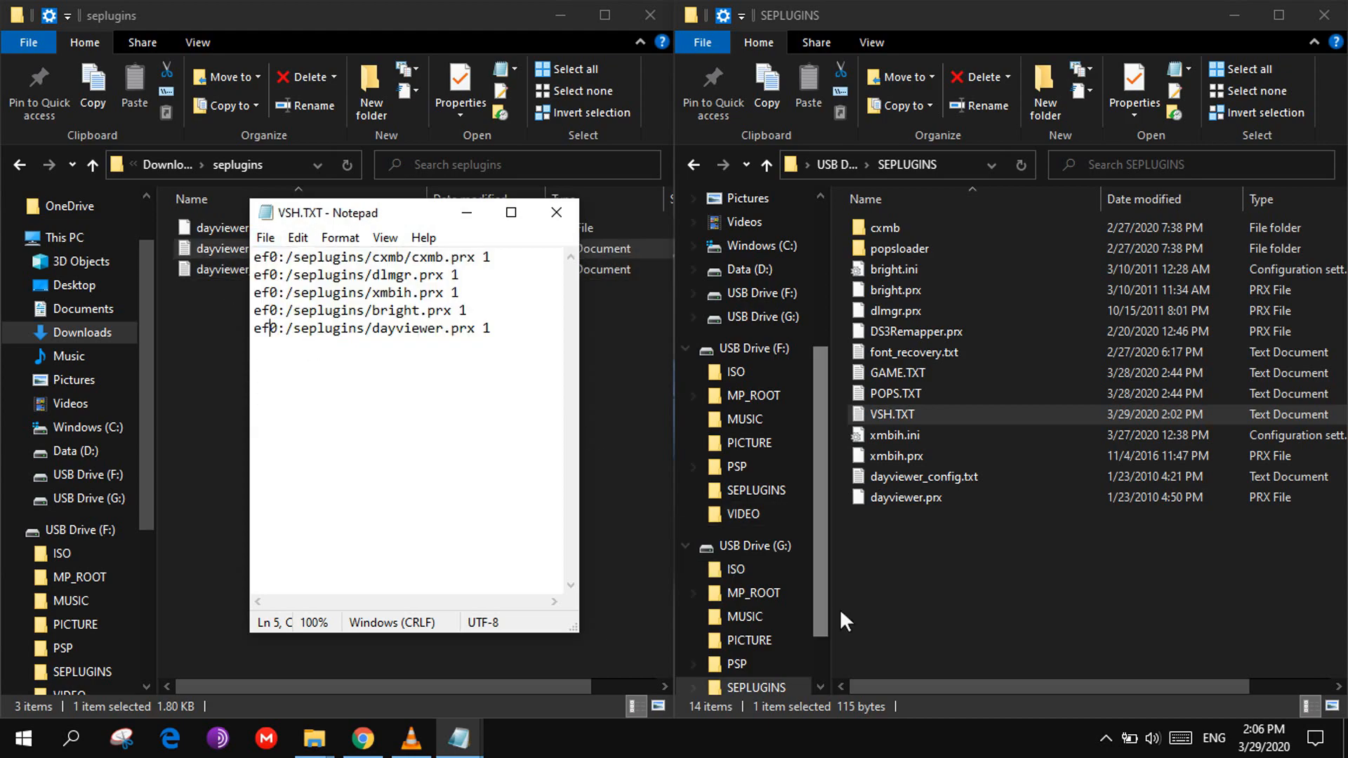
click(556, 212)
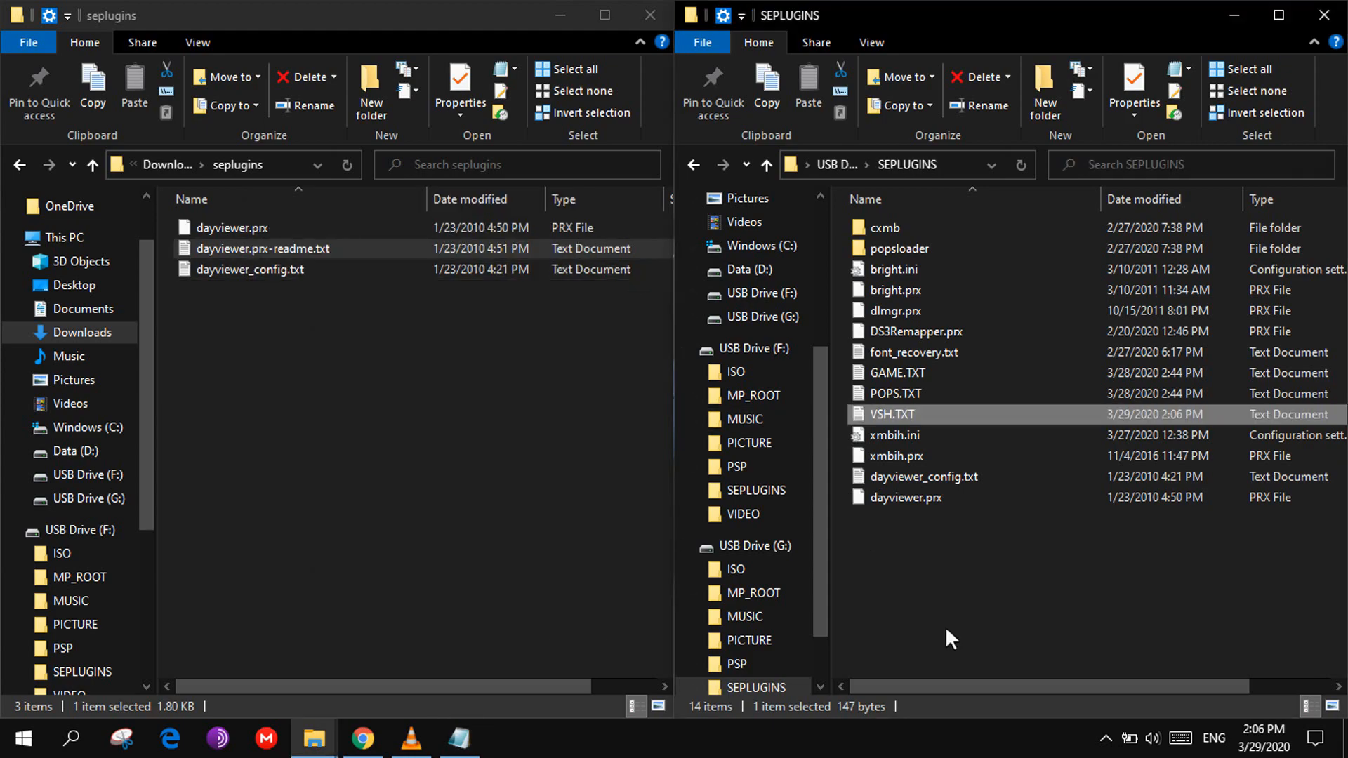
Step: Open G:\SEPLUGINS\dayviewer_config.txt with Notepad++
click(923, 476)
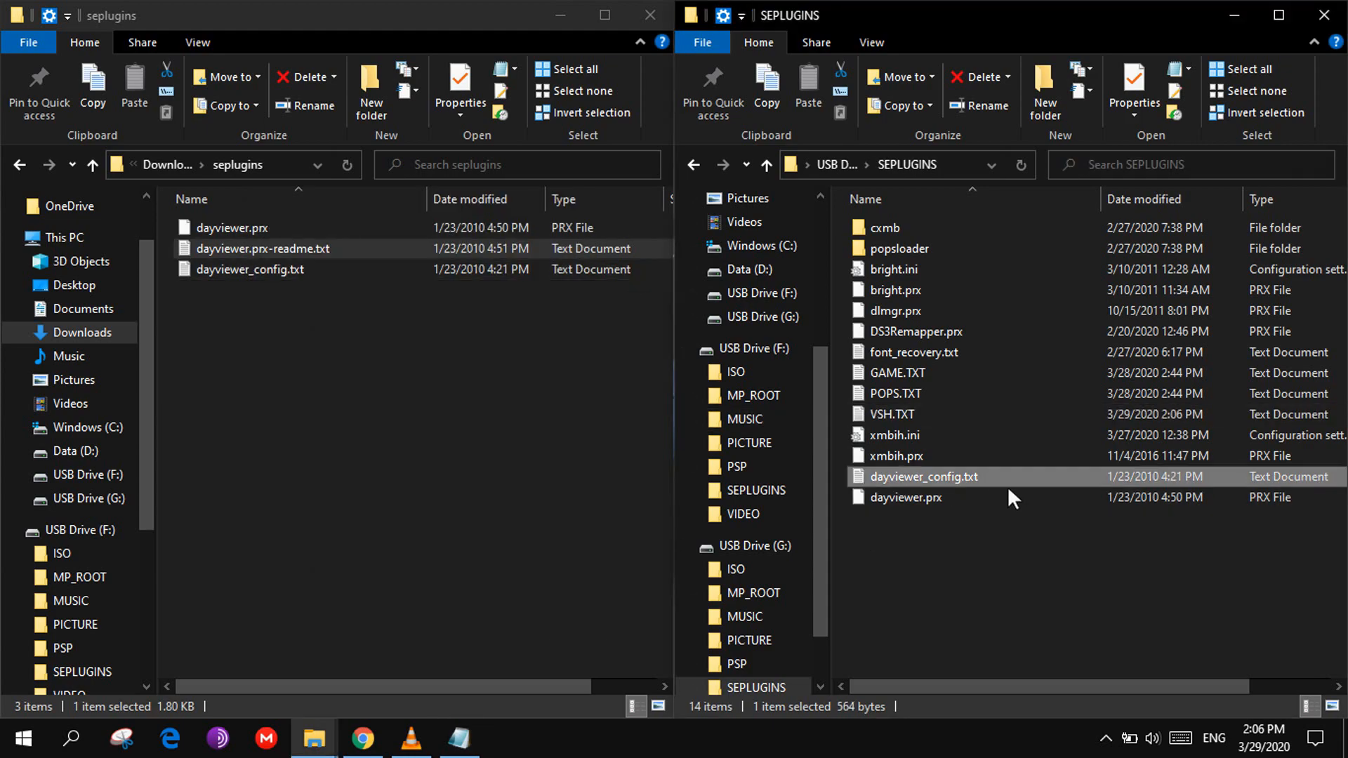
right_click(922, 476)
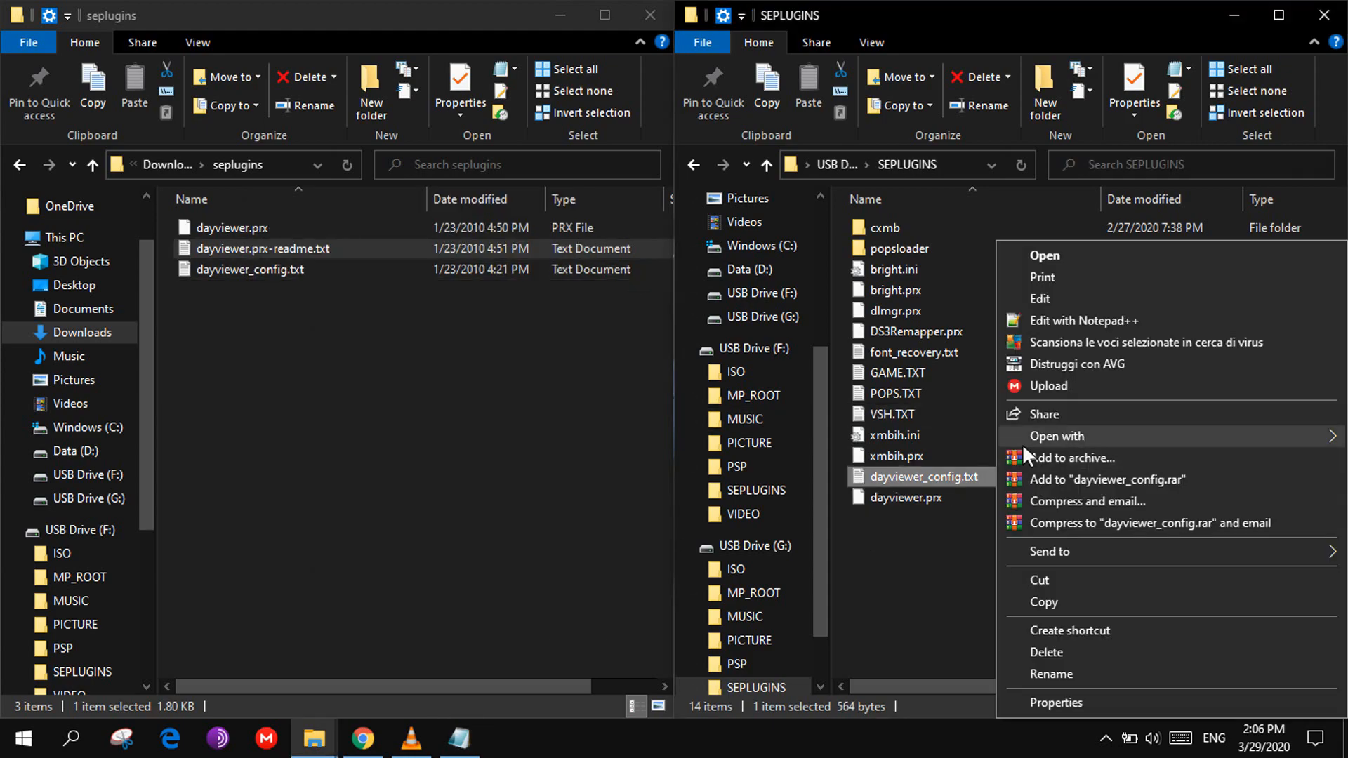
click(1084, 320)
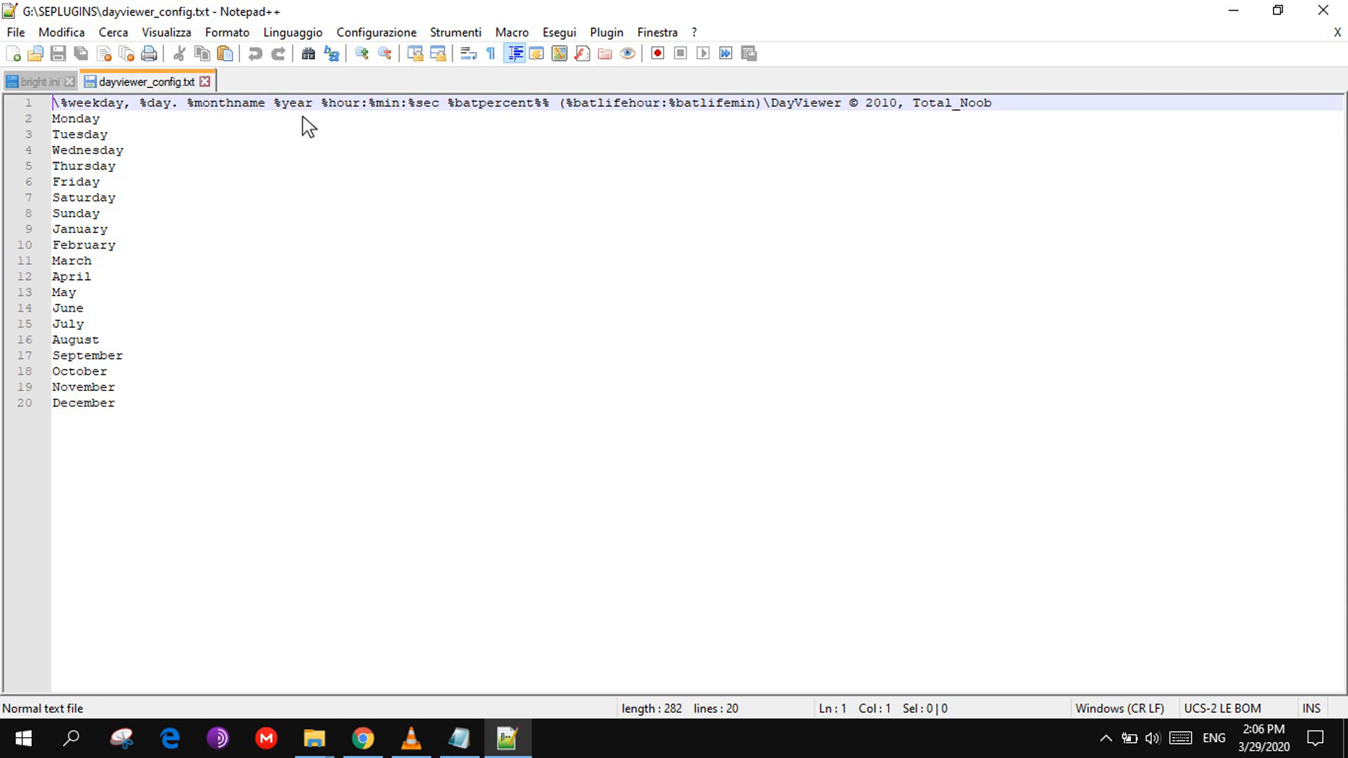
mouse_move(375, 137)
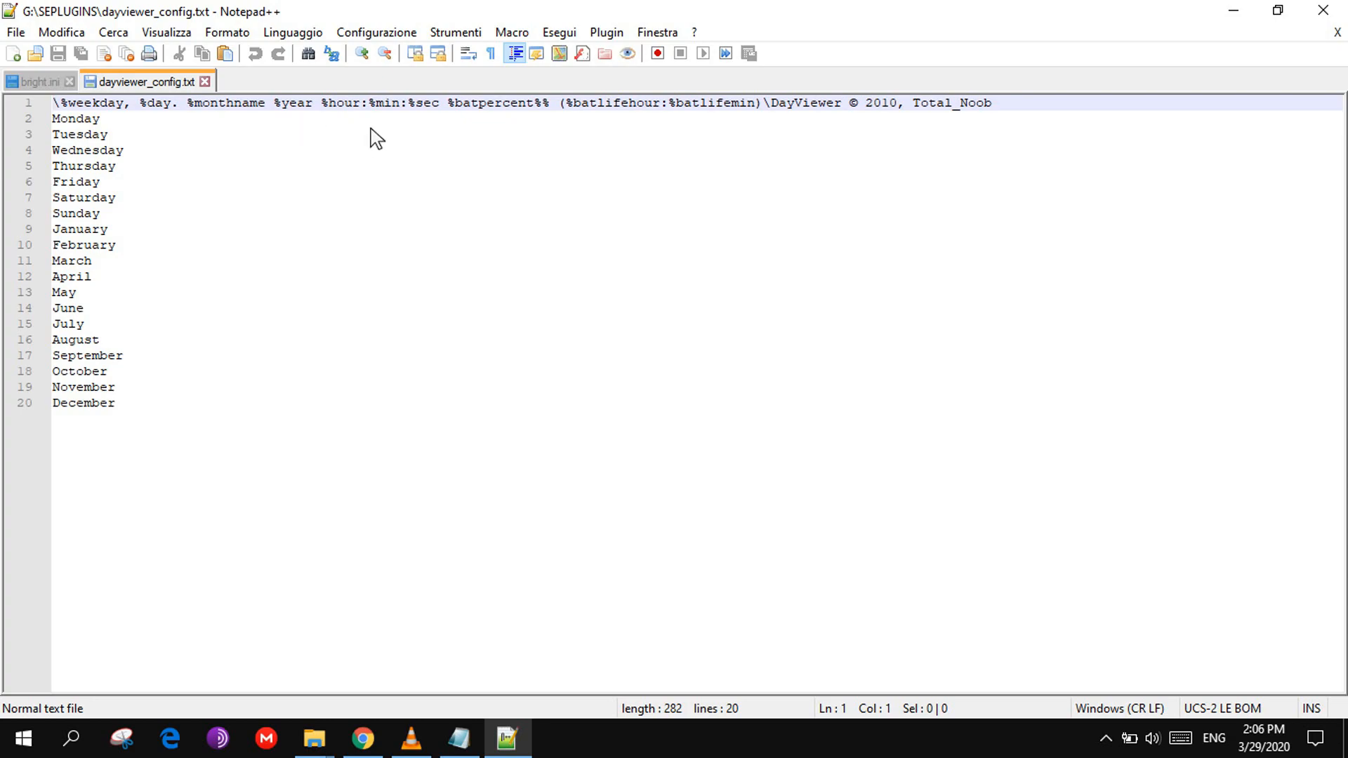
double_click(87, 150)
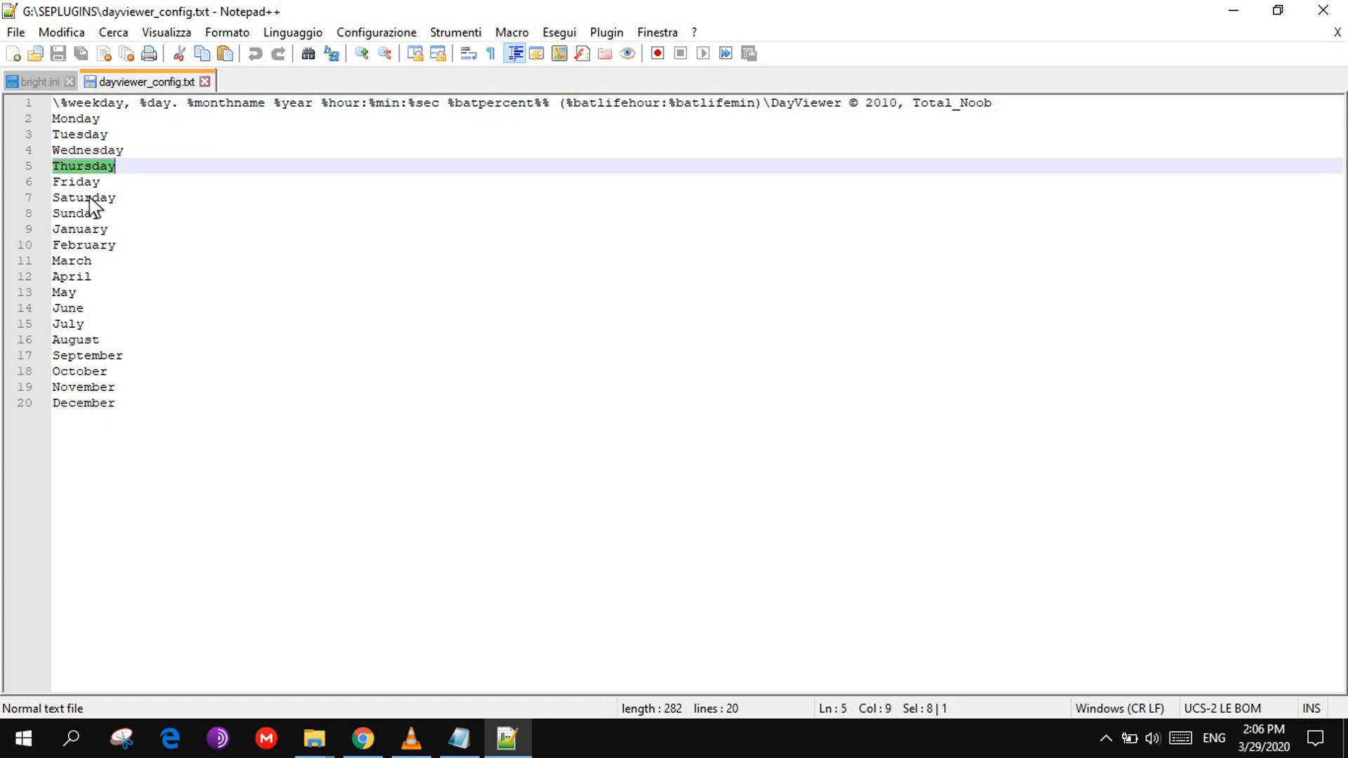
click(76, 181)
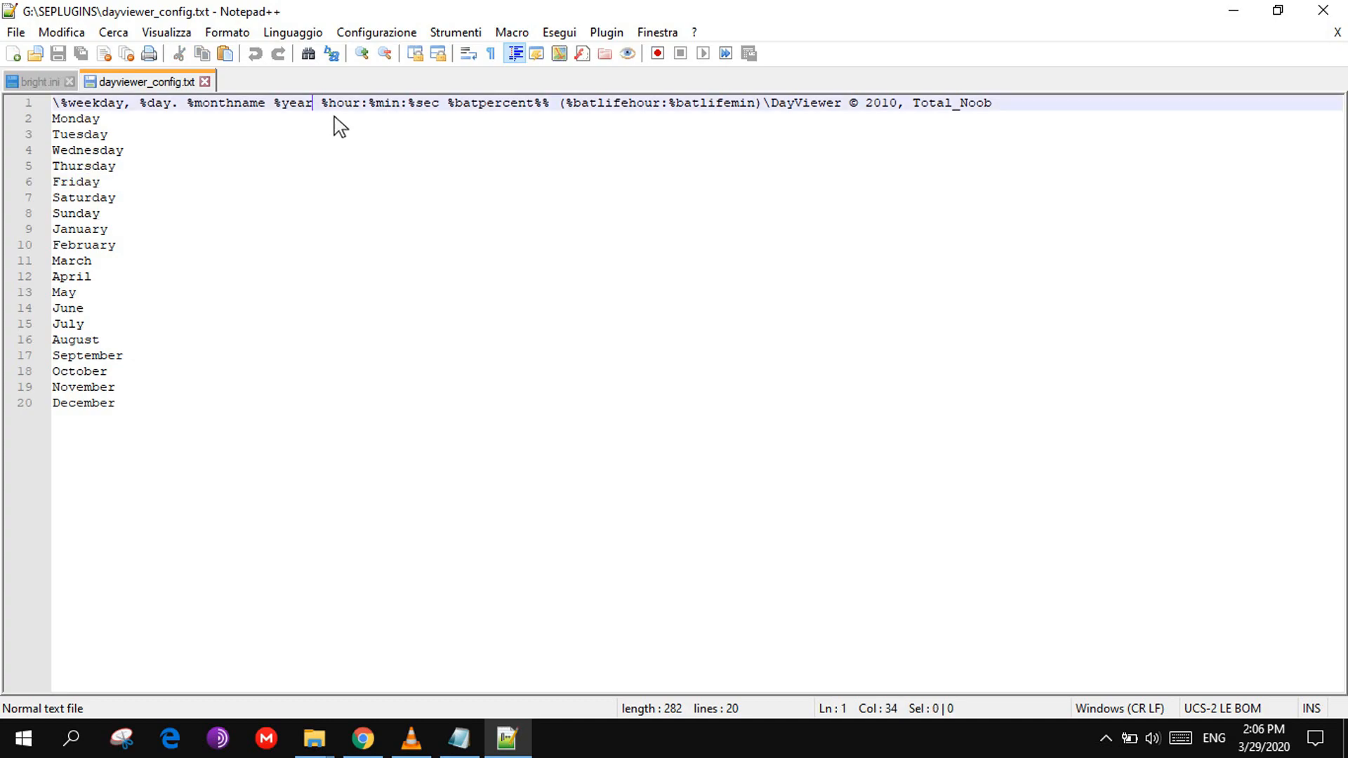
double_click(292, 104)
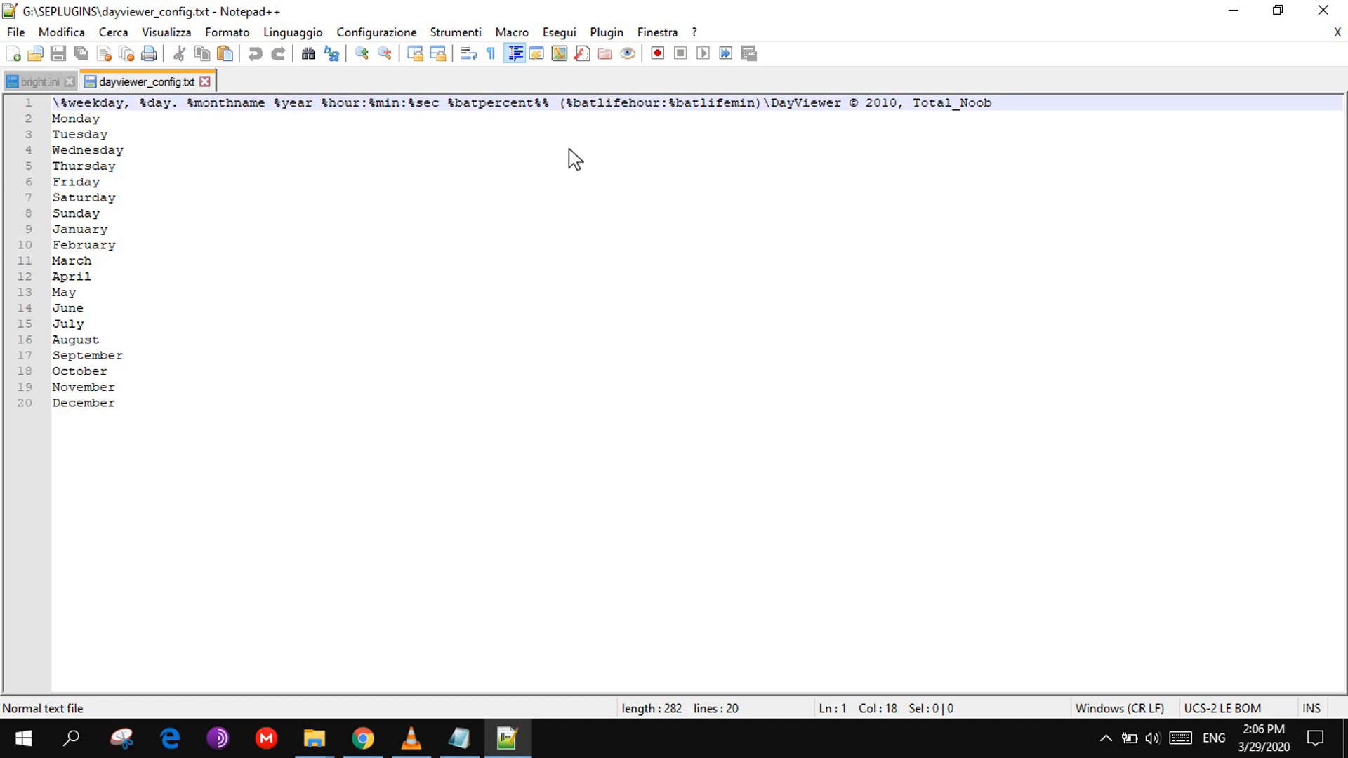
click(185, 102)
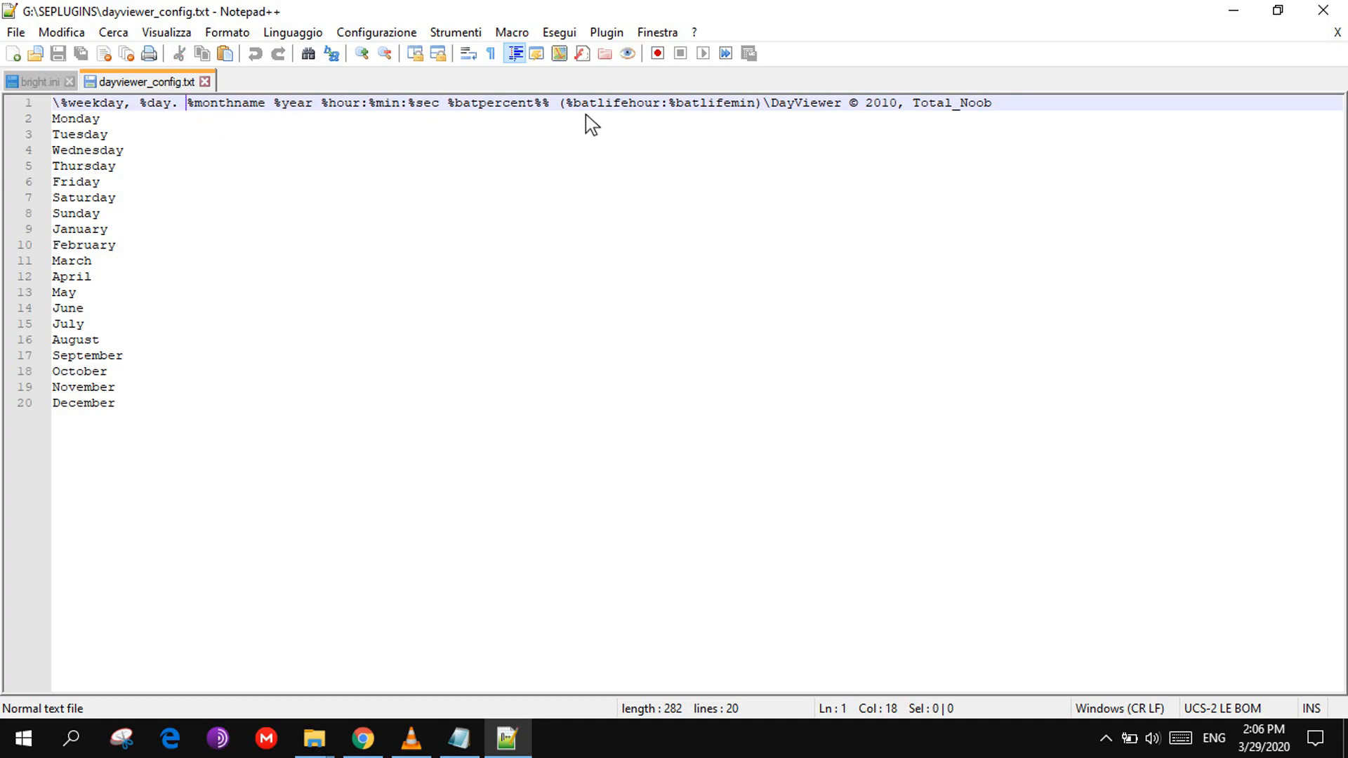
mouse_move(859, 129)
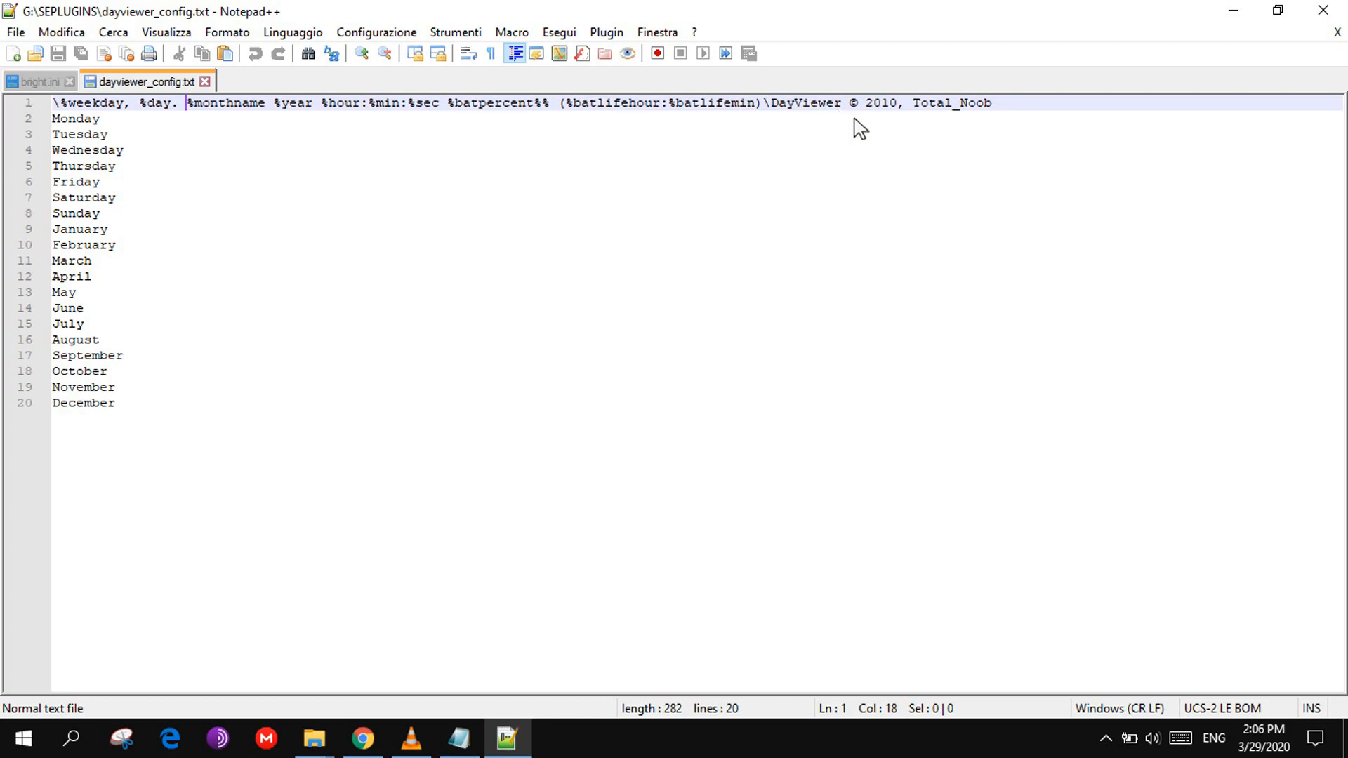